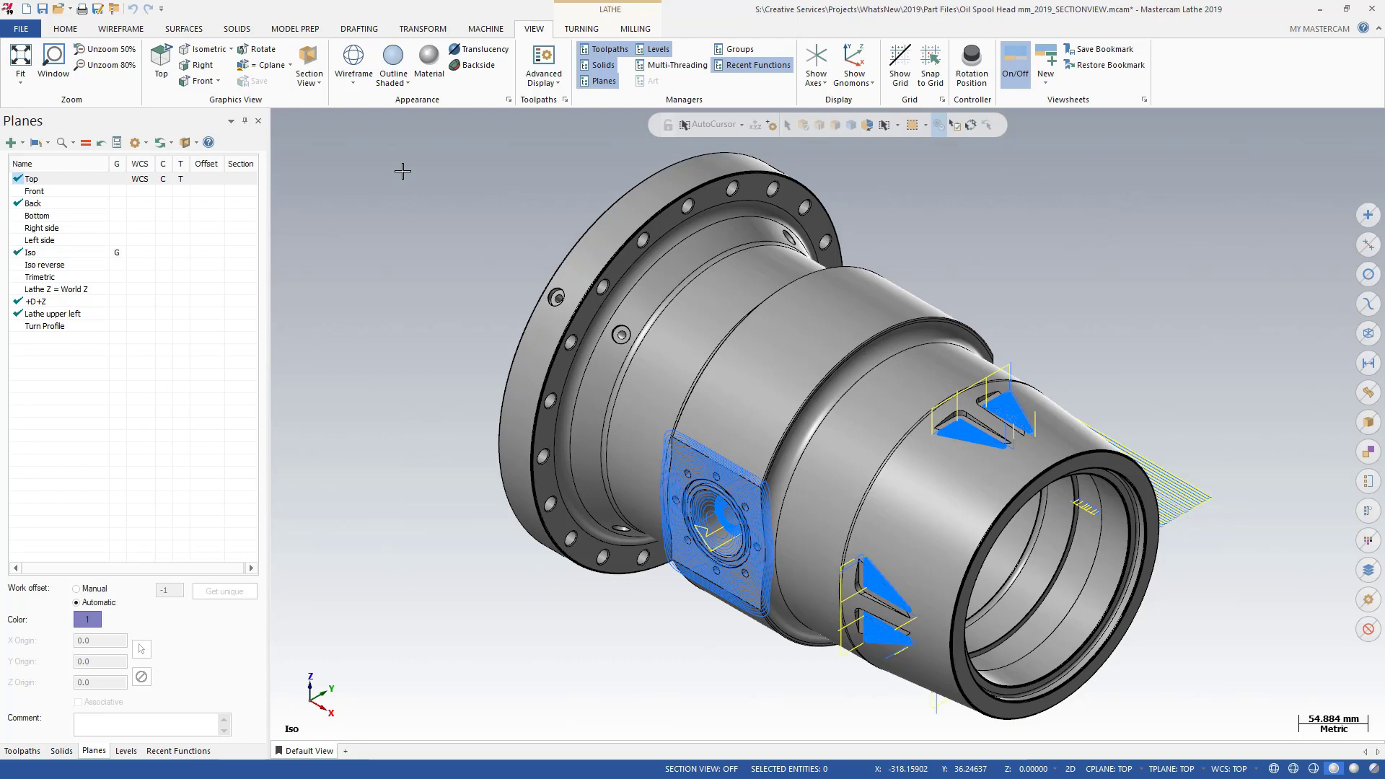
mouse_move(318, 137)
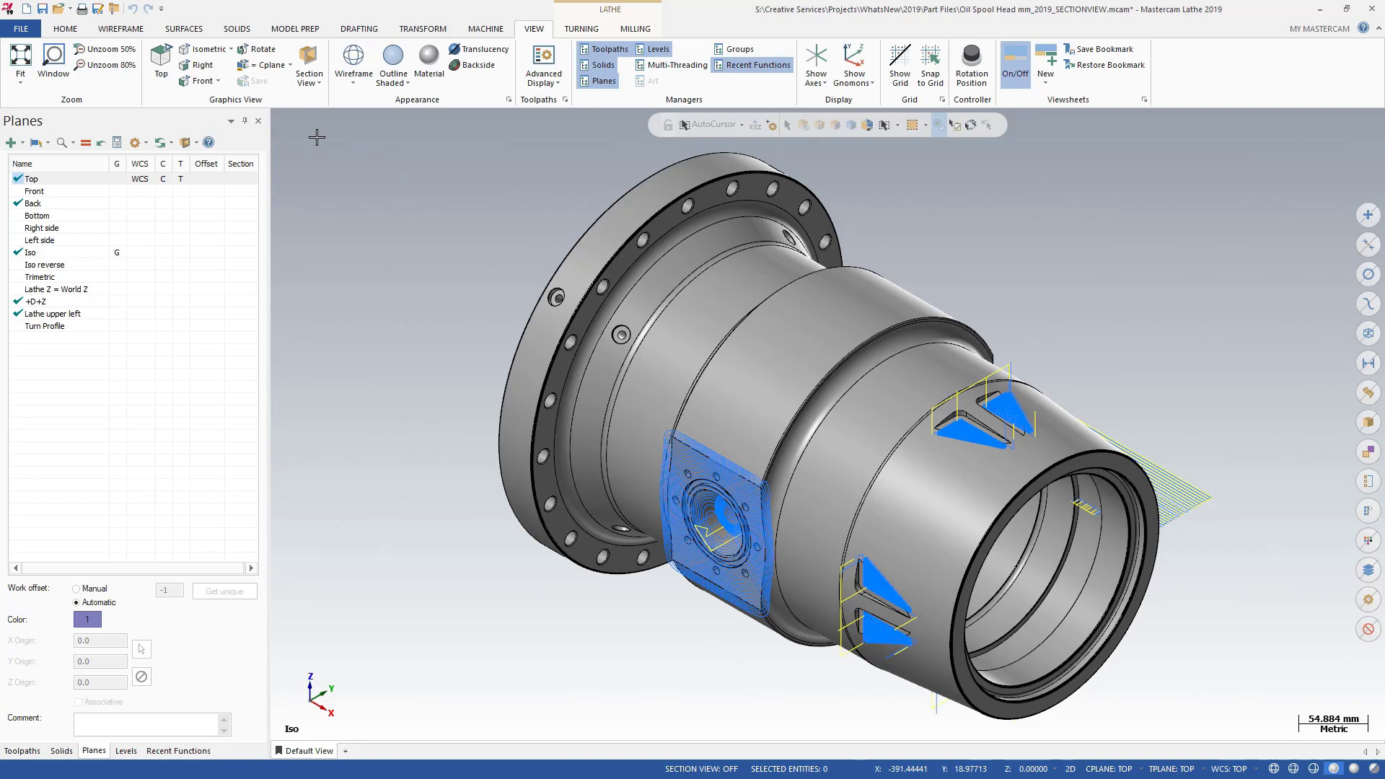
Switch on Section View display for the oil spool head model
click(308, 64)
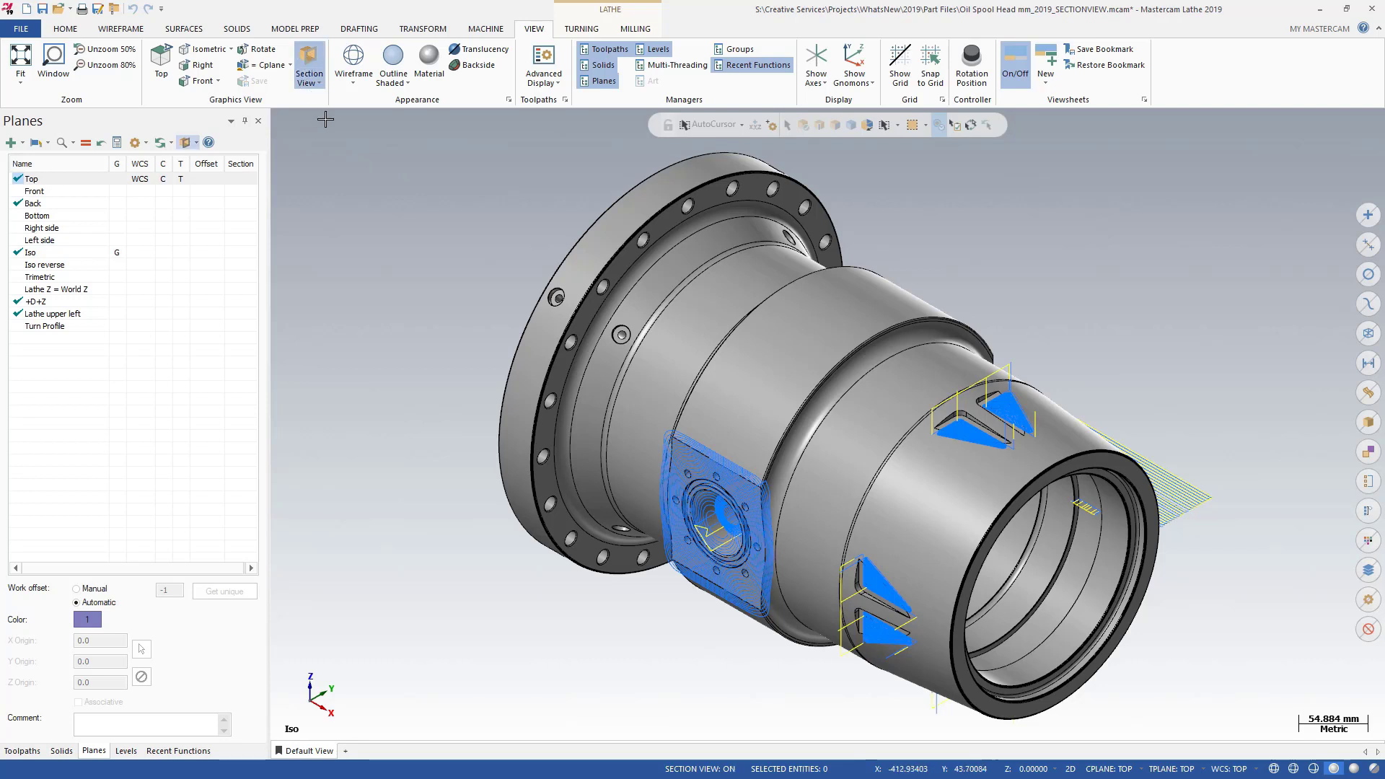
mouse_move(331, 121)
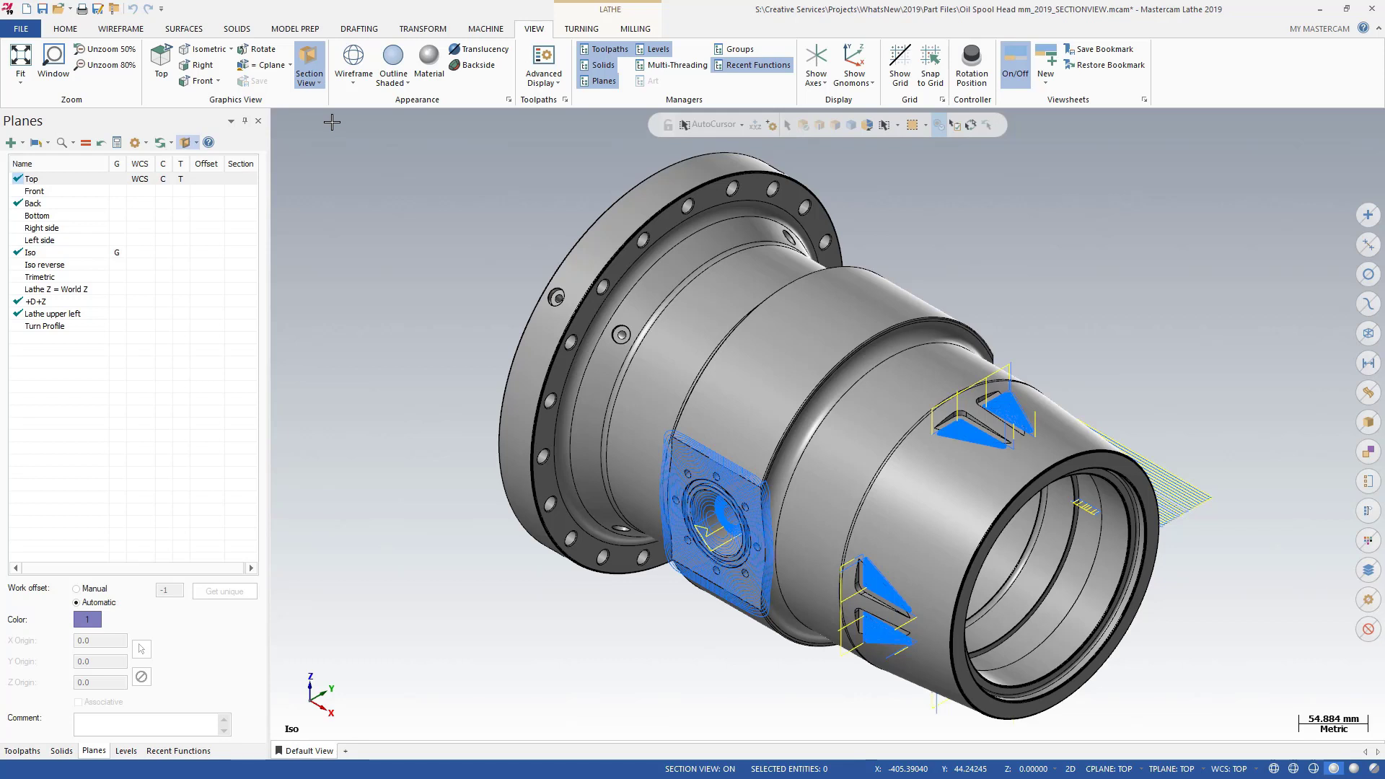
mouse_move(239, 184)
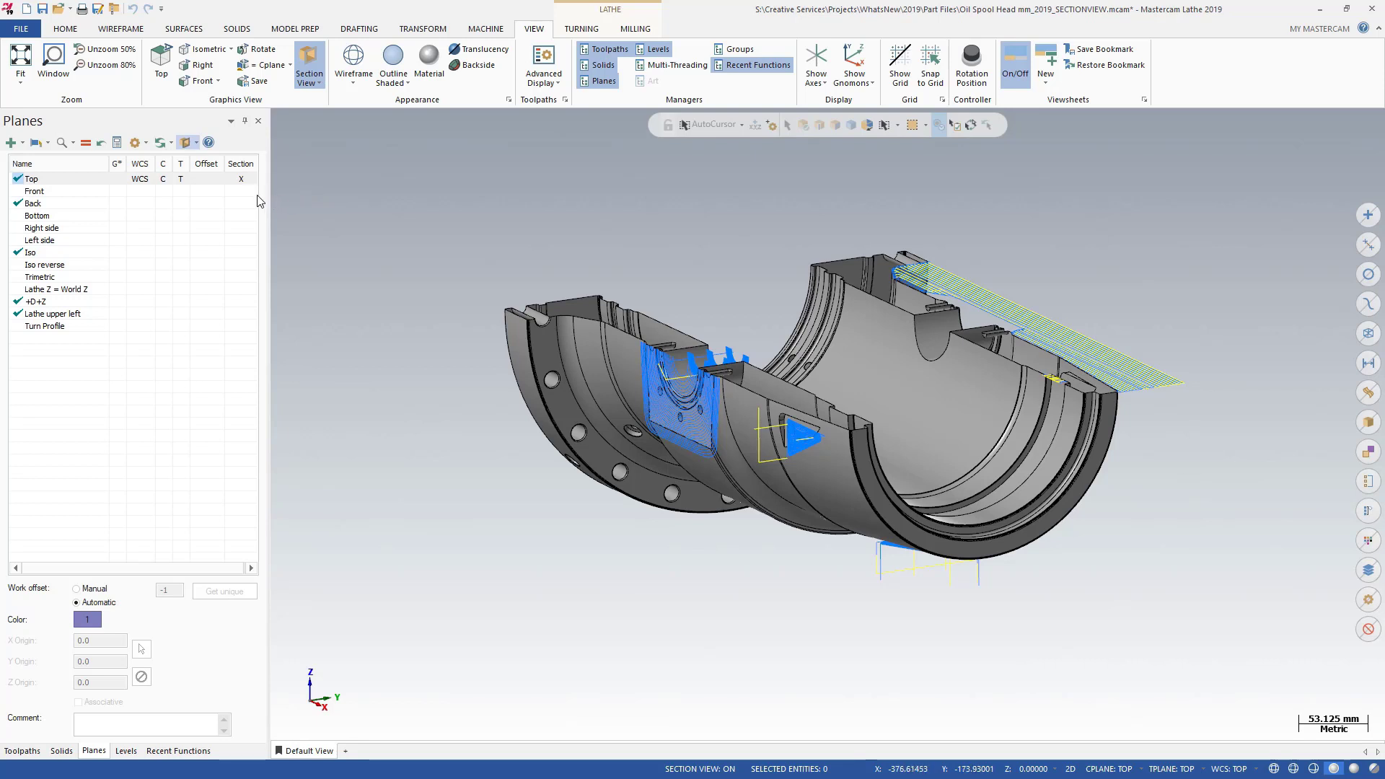
Add Front as a section plane, then clear it so only Top sections the part
click(186, 142)
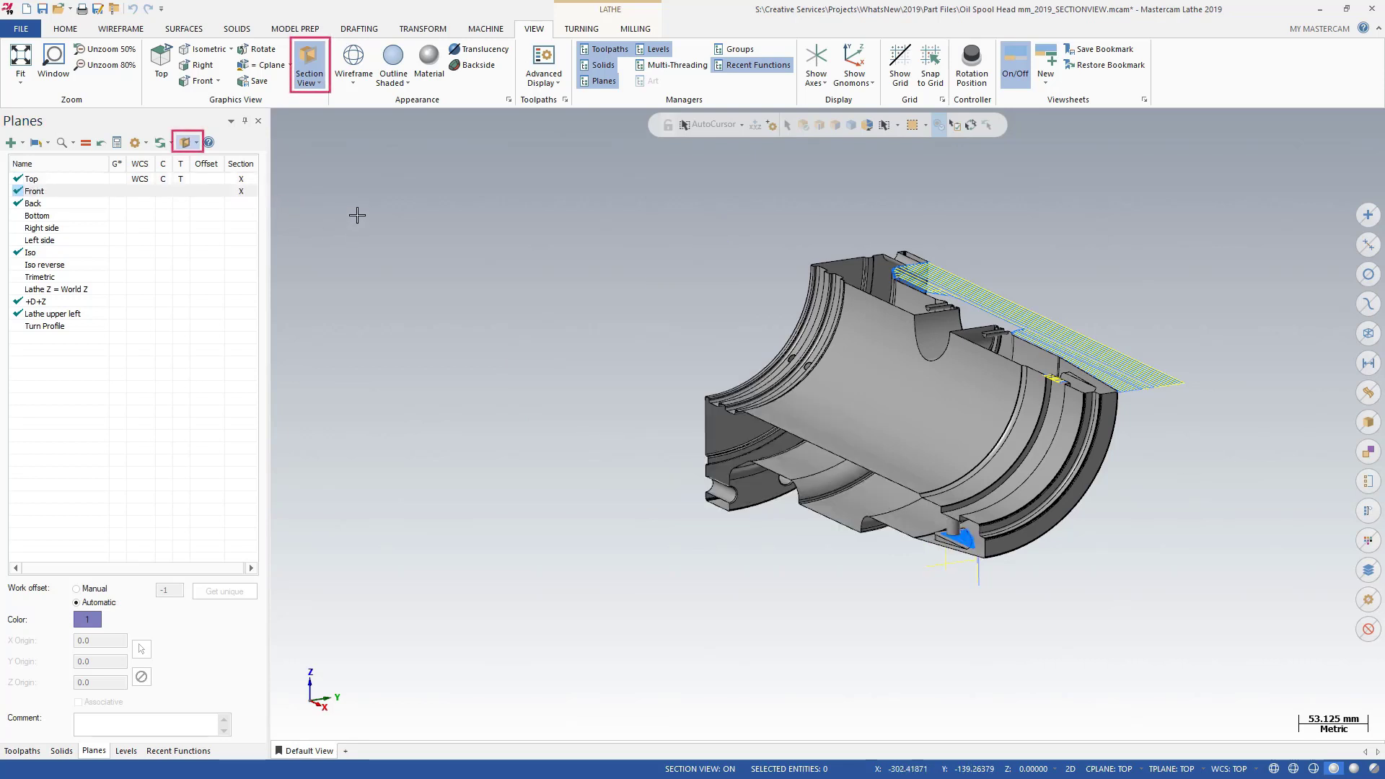
click(34, 191)
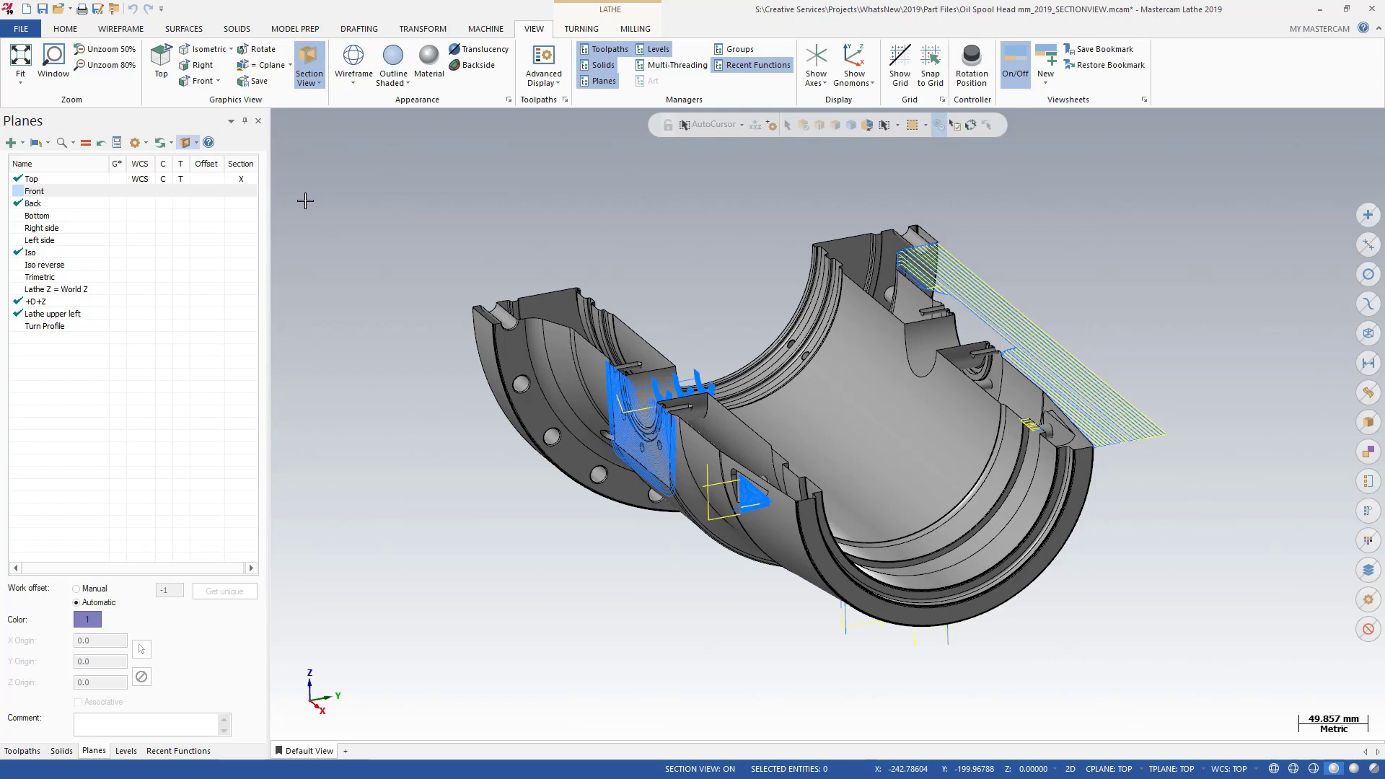
click(240, 178)
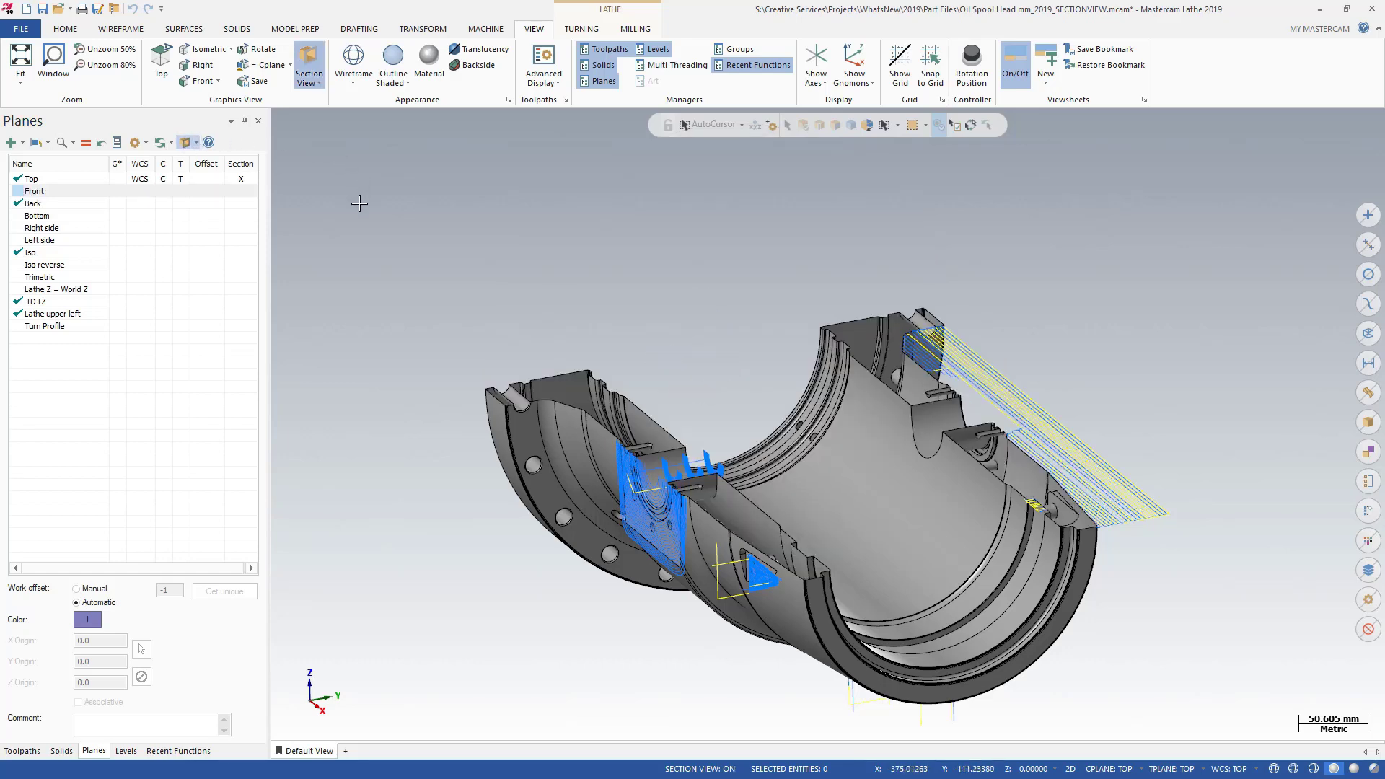
mouse_move(308, 62)
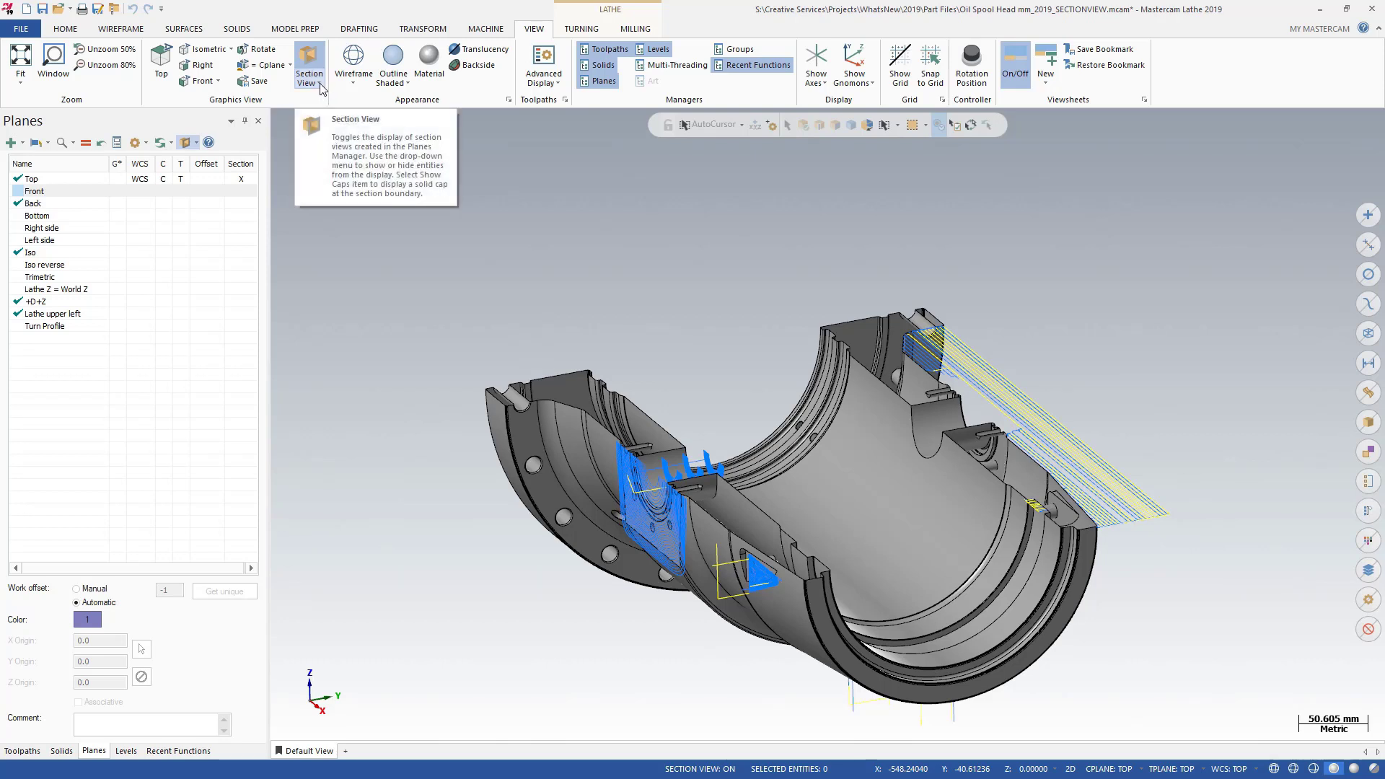
Open the System Configuration Shading page holding section view cap opacity
click(320, 80)
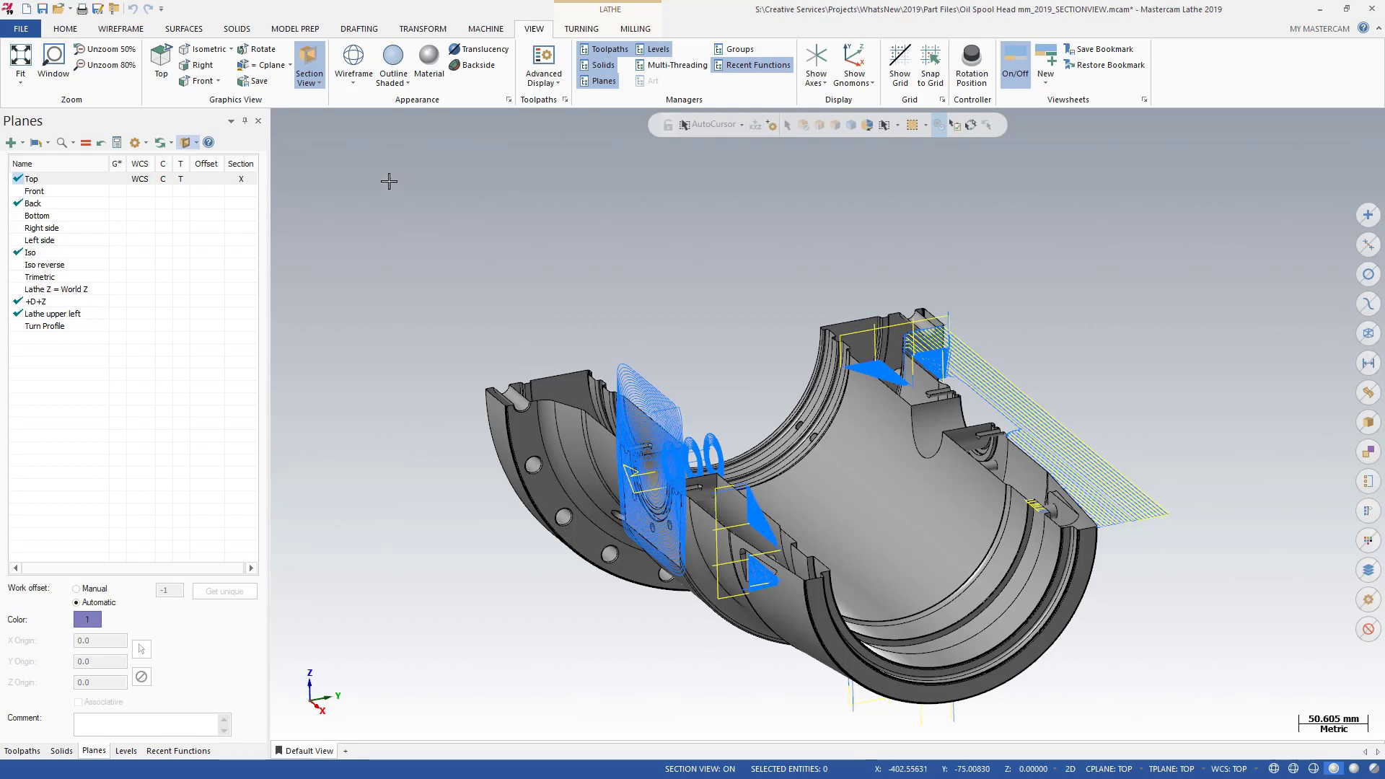
click(308, 58)
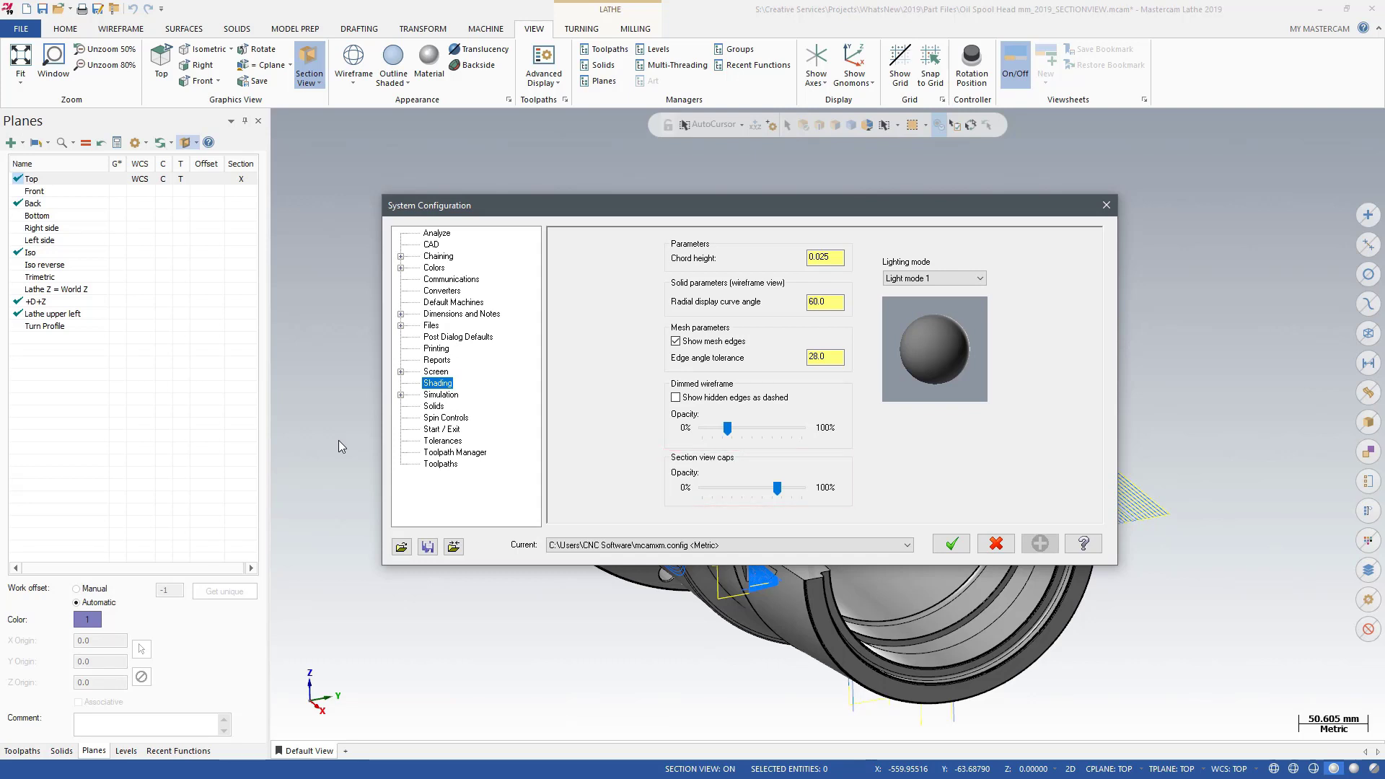
Close System Configuration and clear Top as a section plane to show the whole part
click(951, 542)
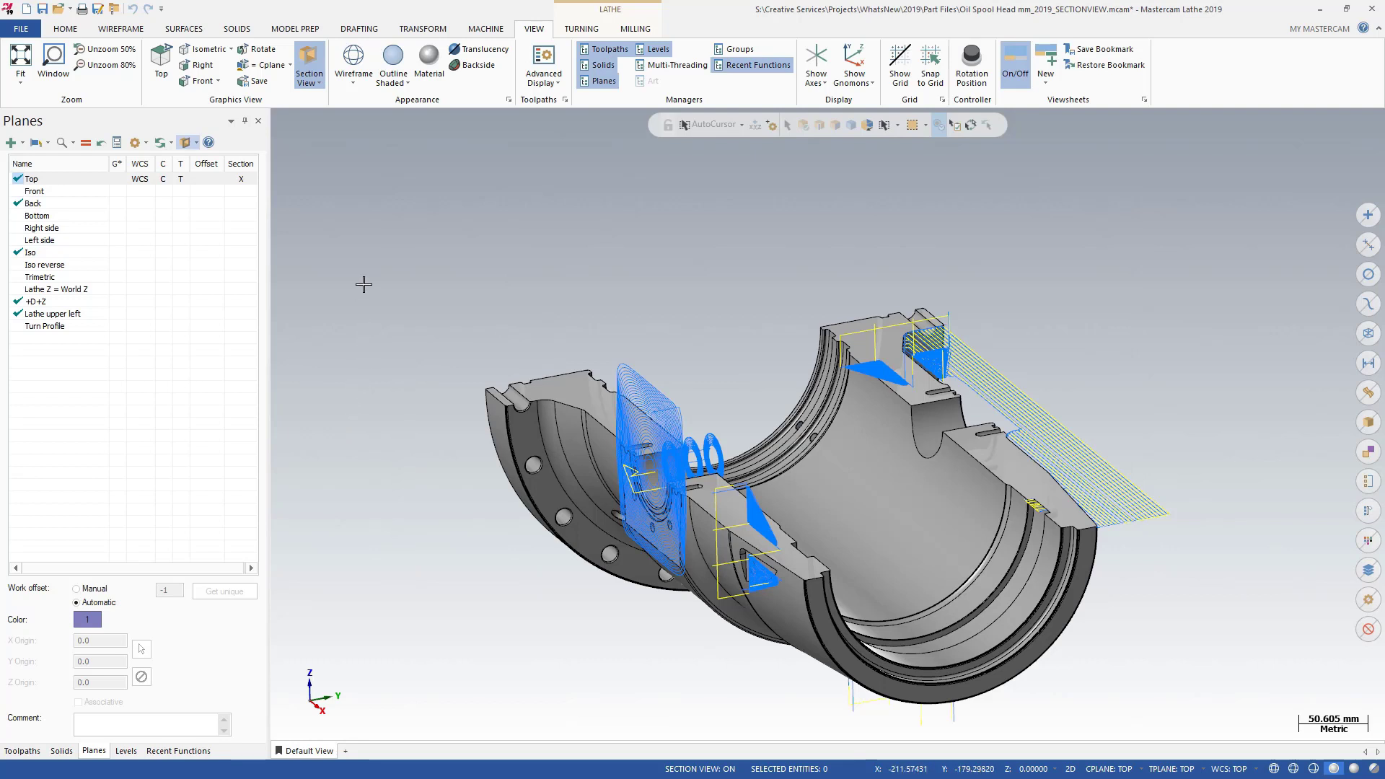
click(31, 179)
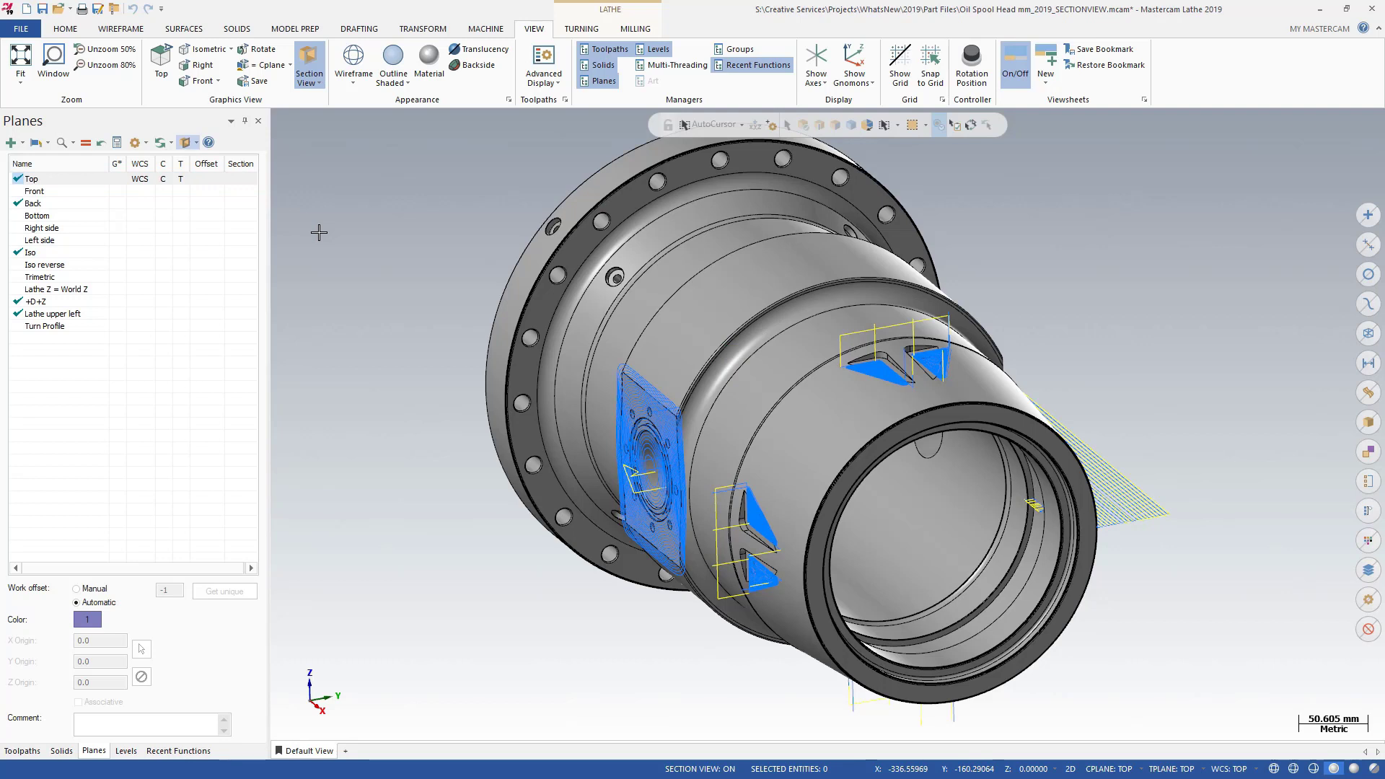
click(43, 326)
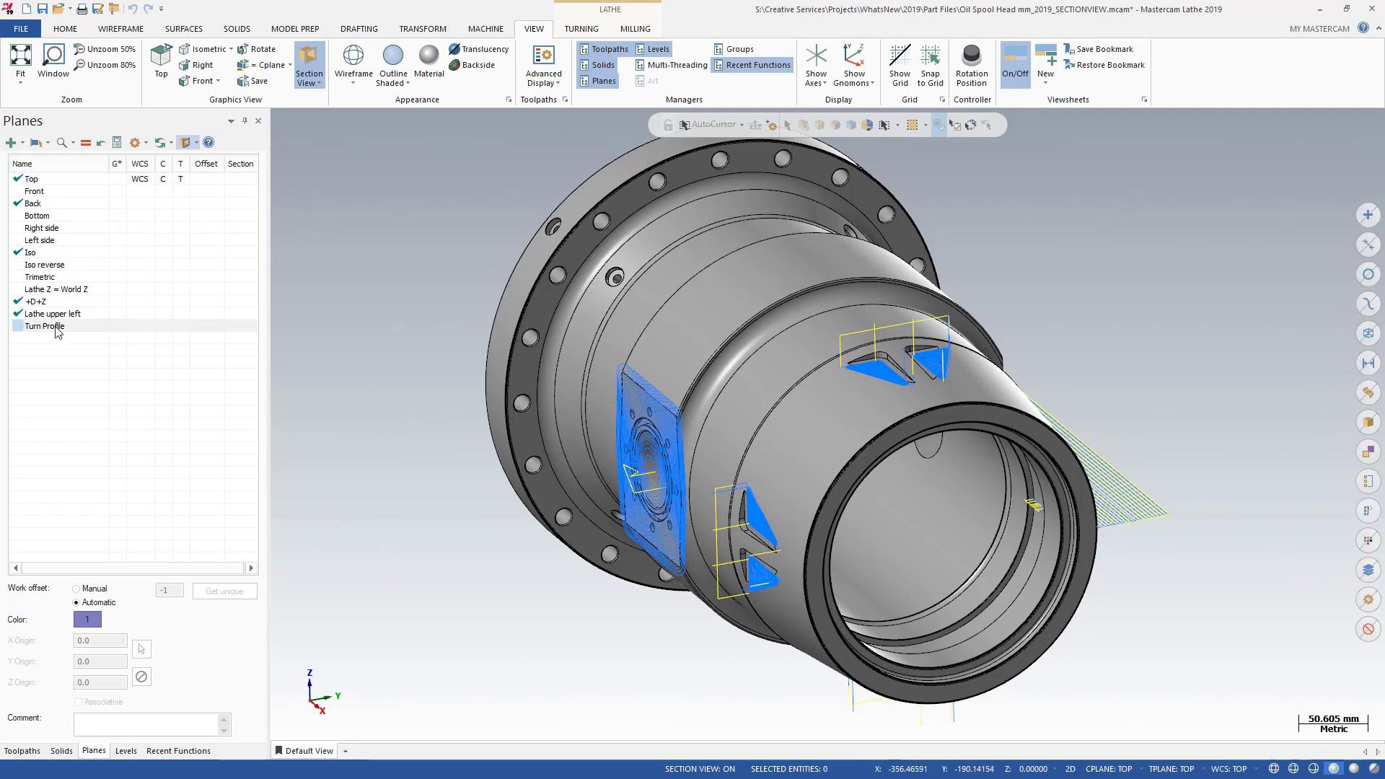
click(44, 326)
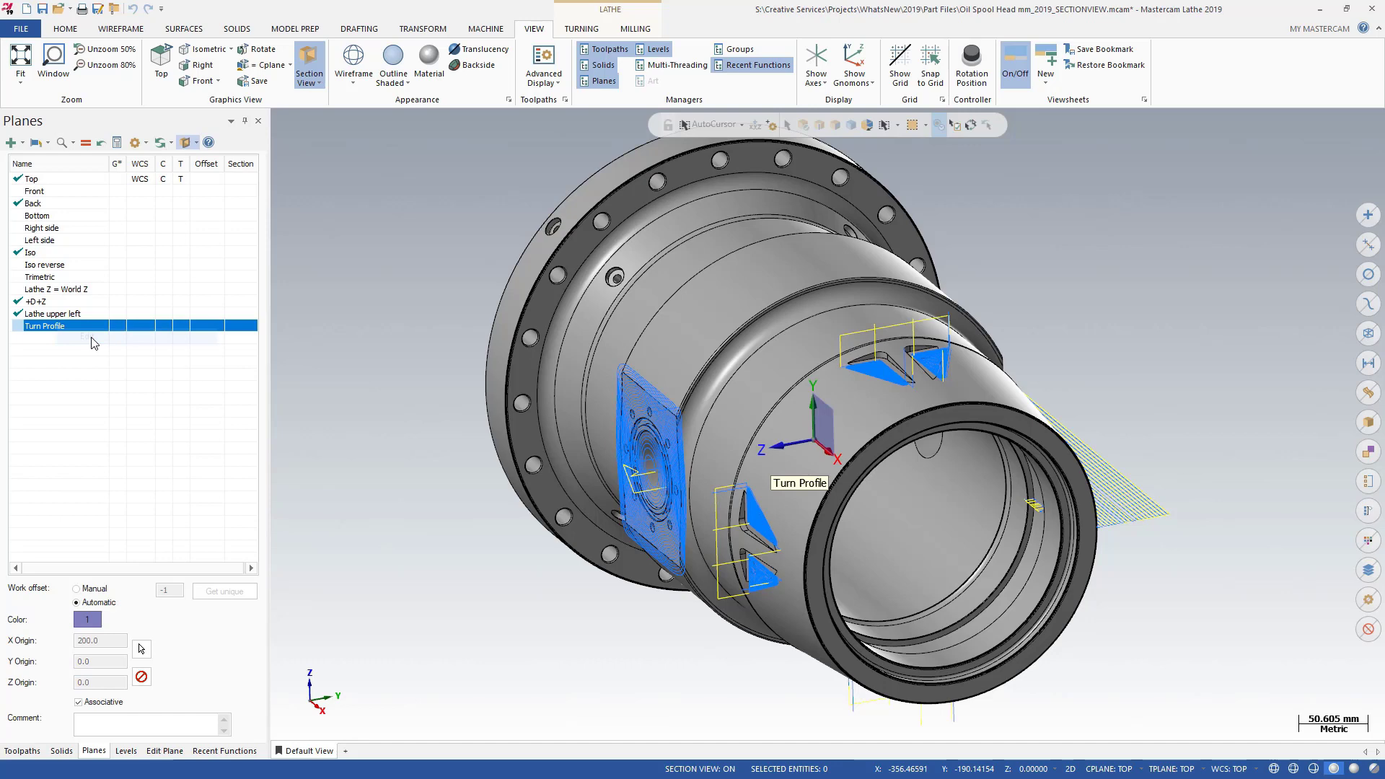
double_click(44, 326)
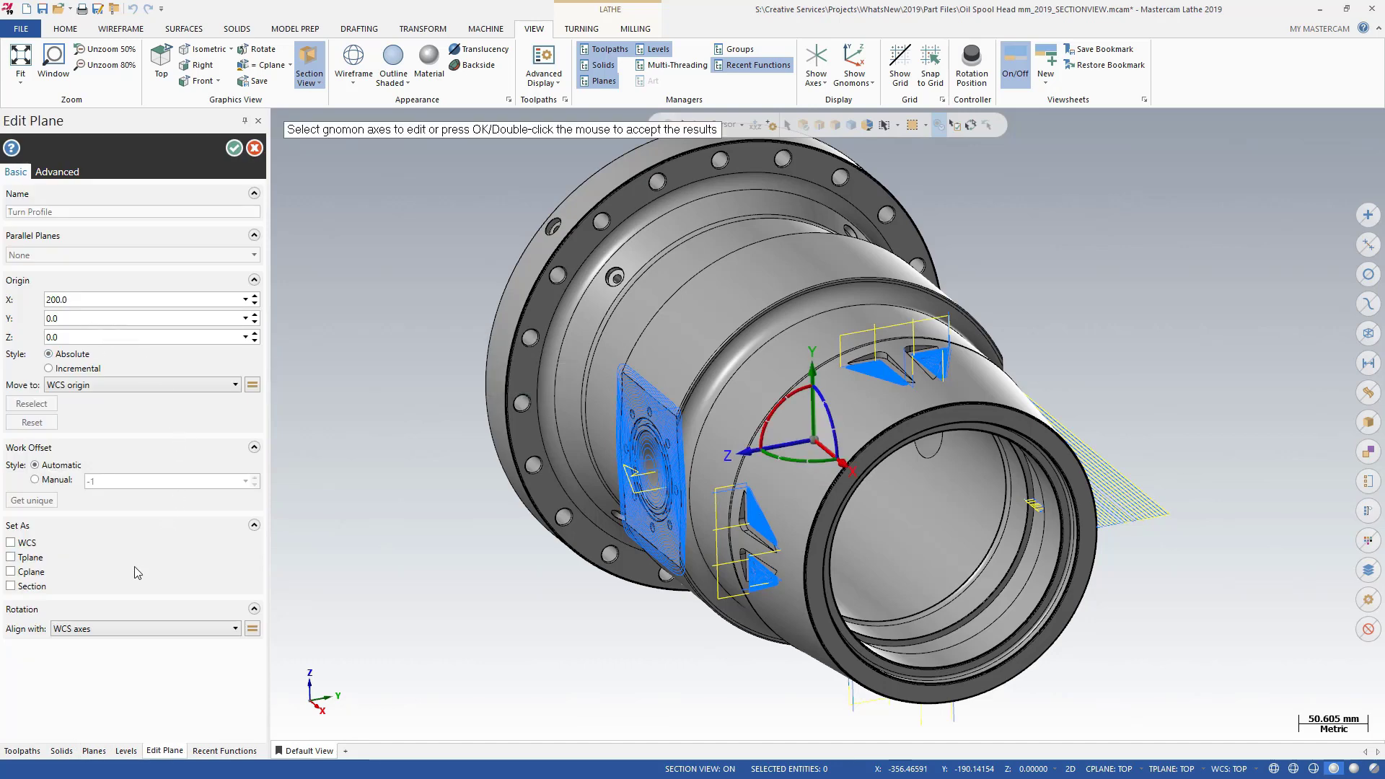
click(12, 585)
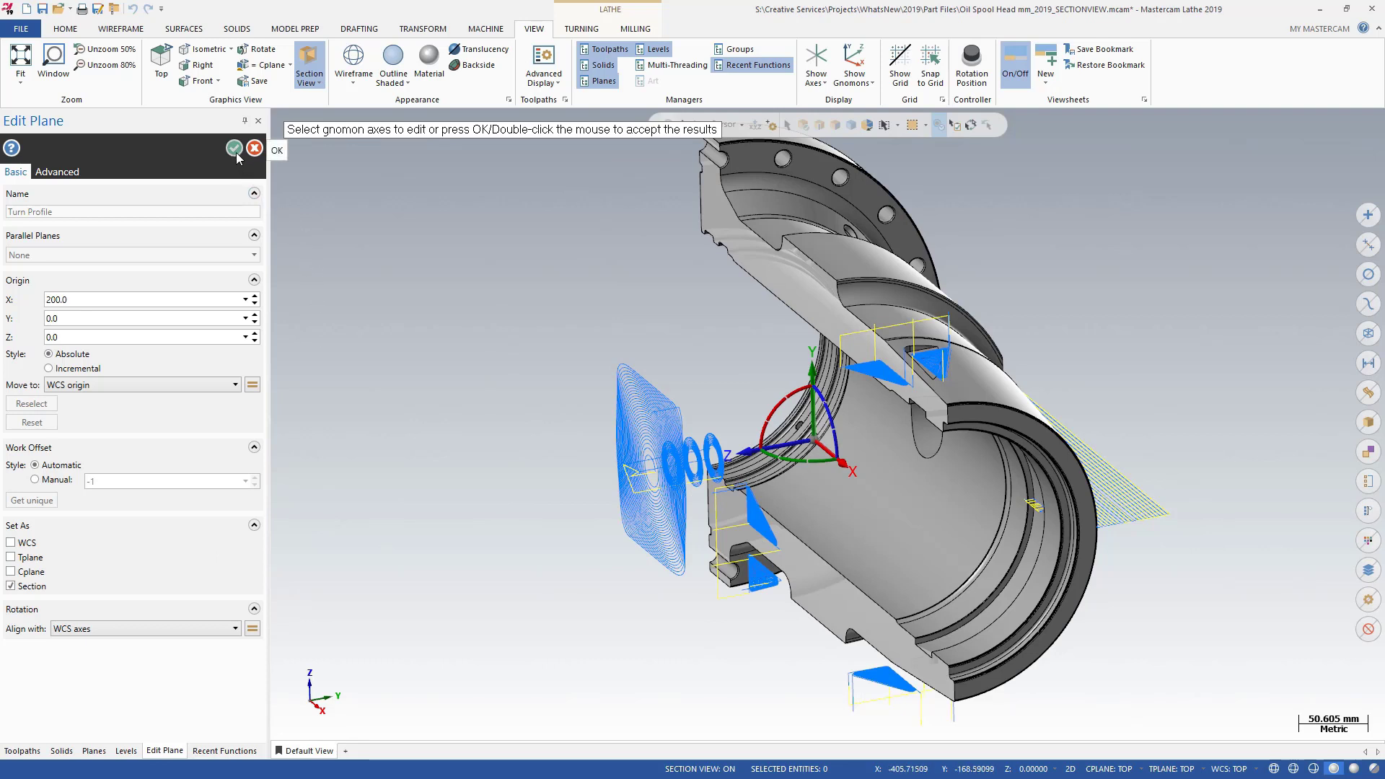
click(233, 147)
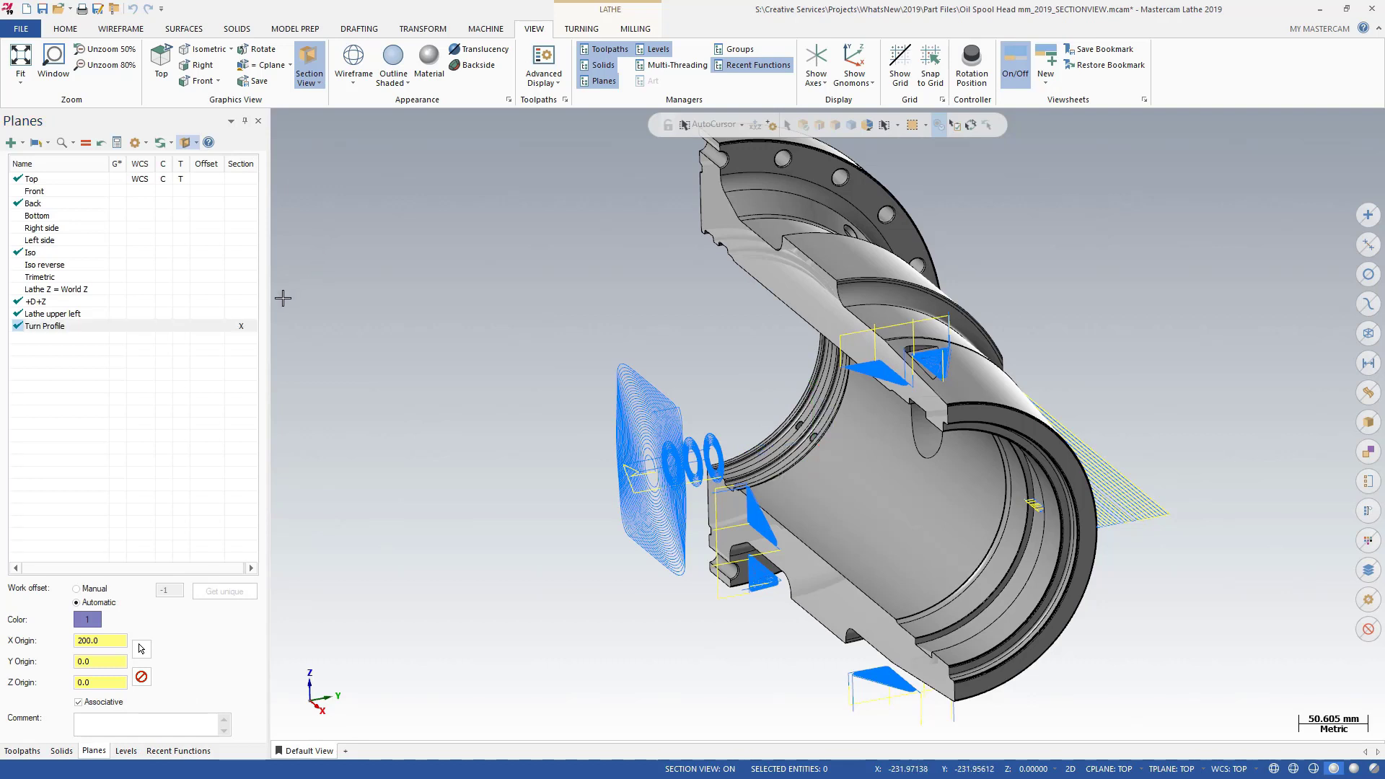
right_click(43, 326)
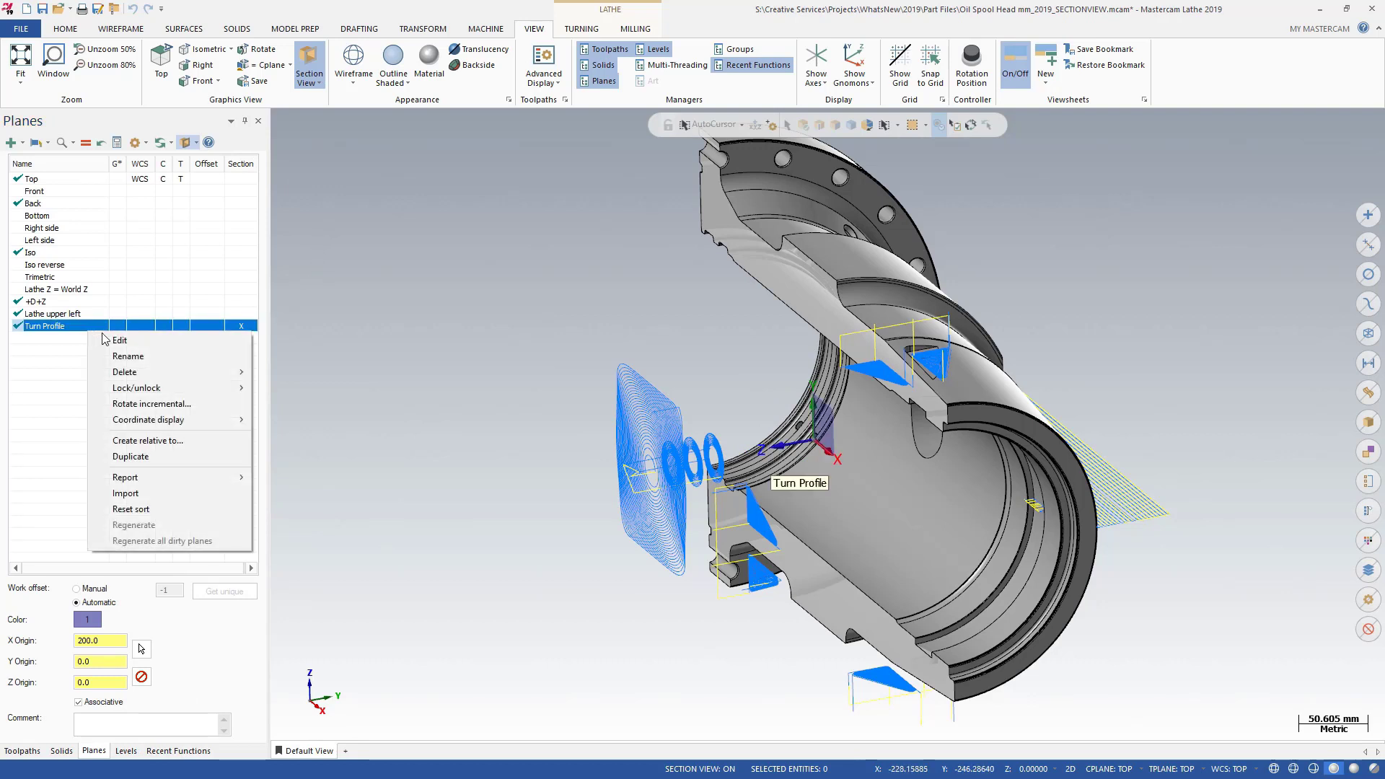
click(119, 339)
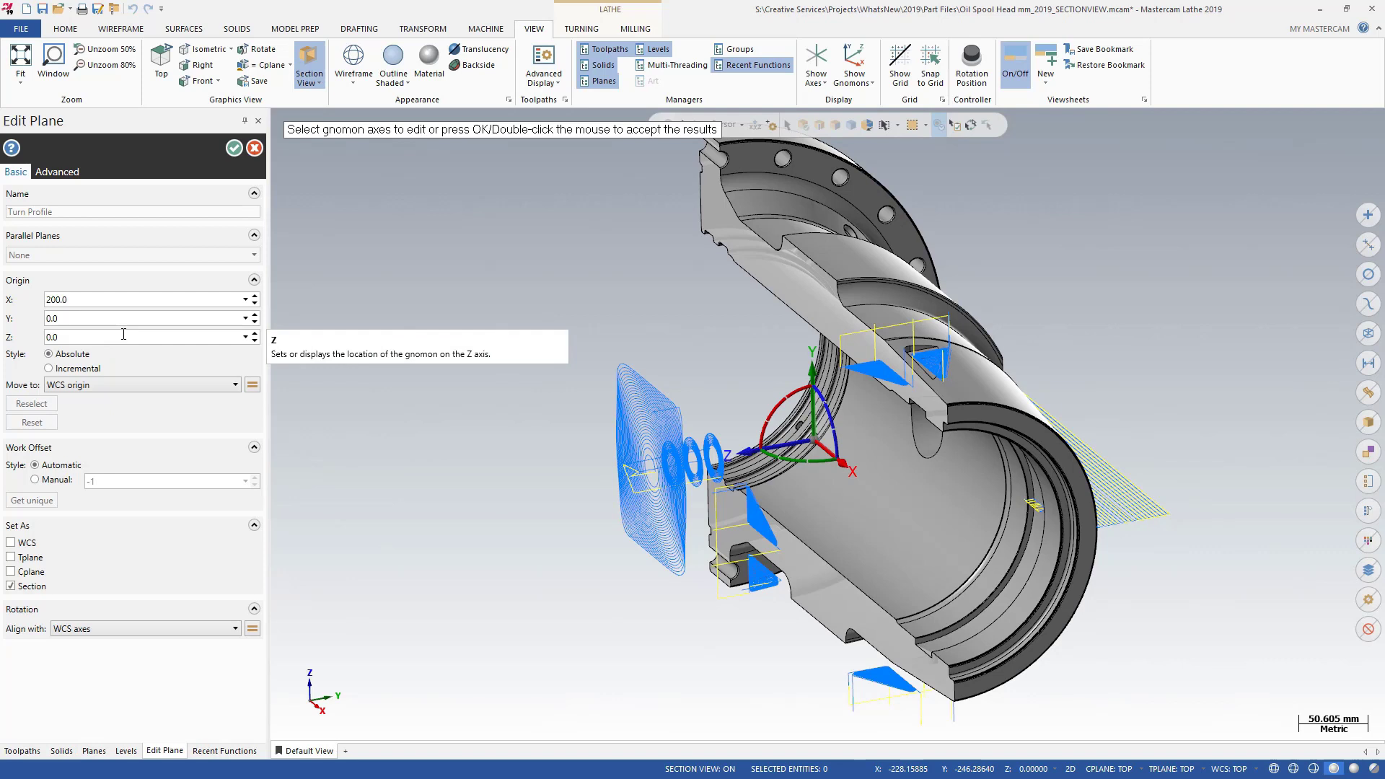
mouse_move(263, 316)
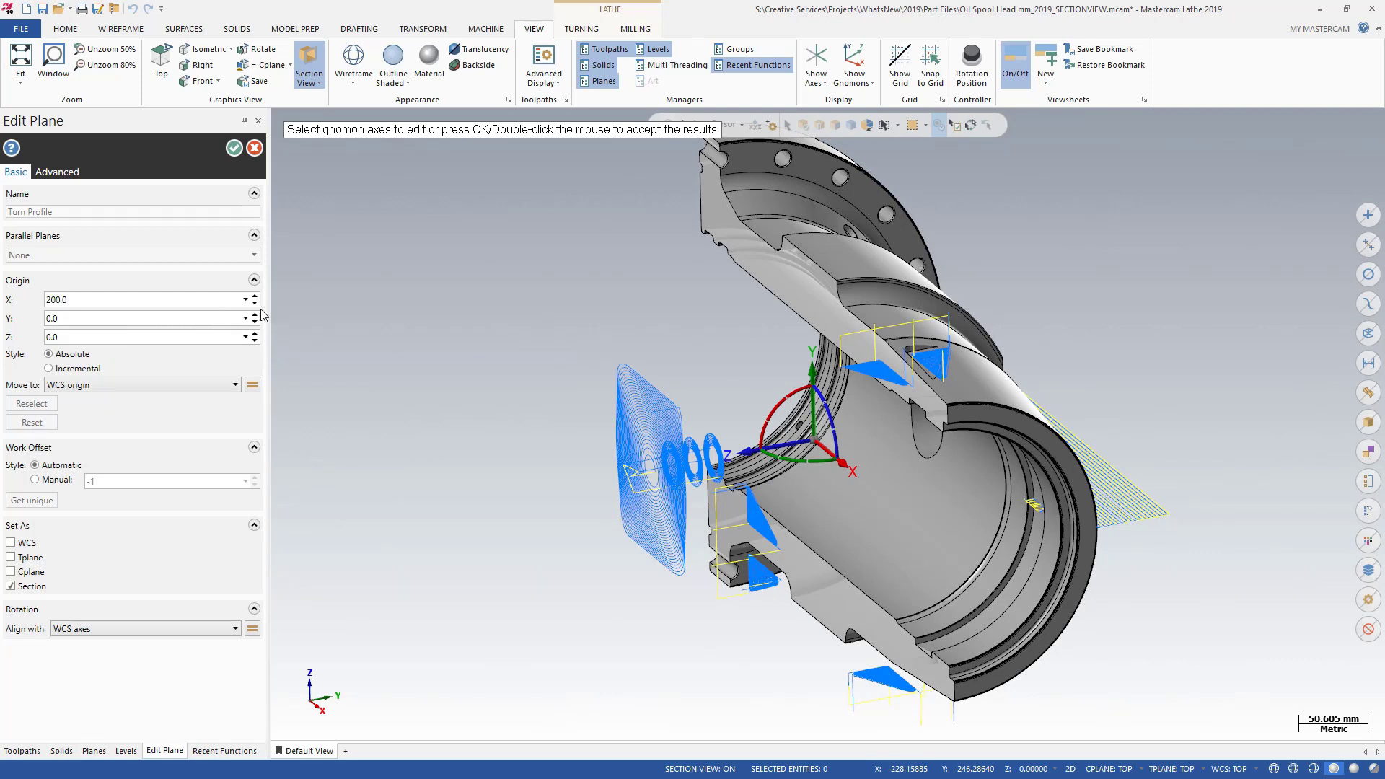
mouse_move(256, 318)
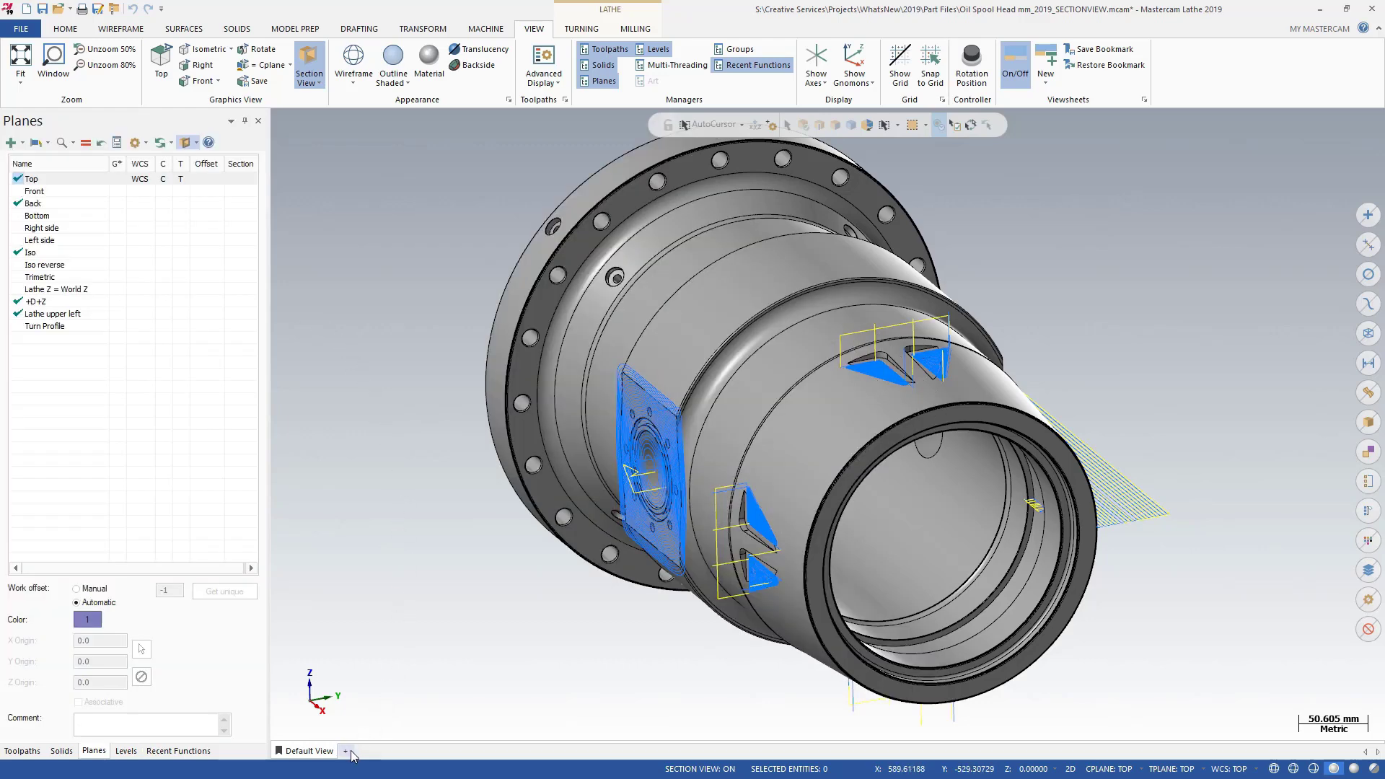
Create a Section View viewsheet whose settings save section view planes
click(346, 750)
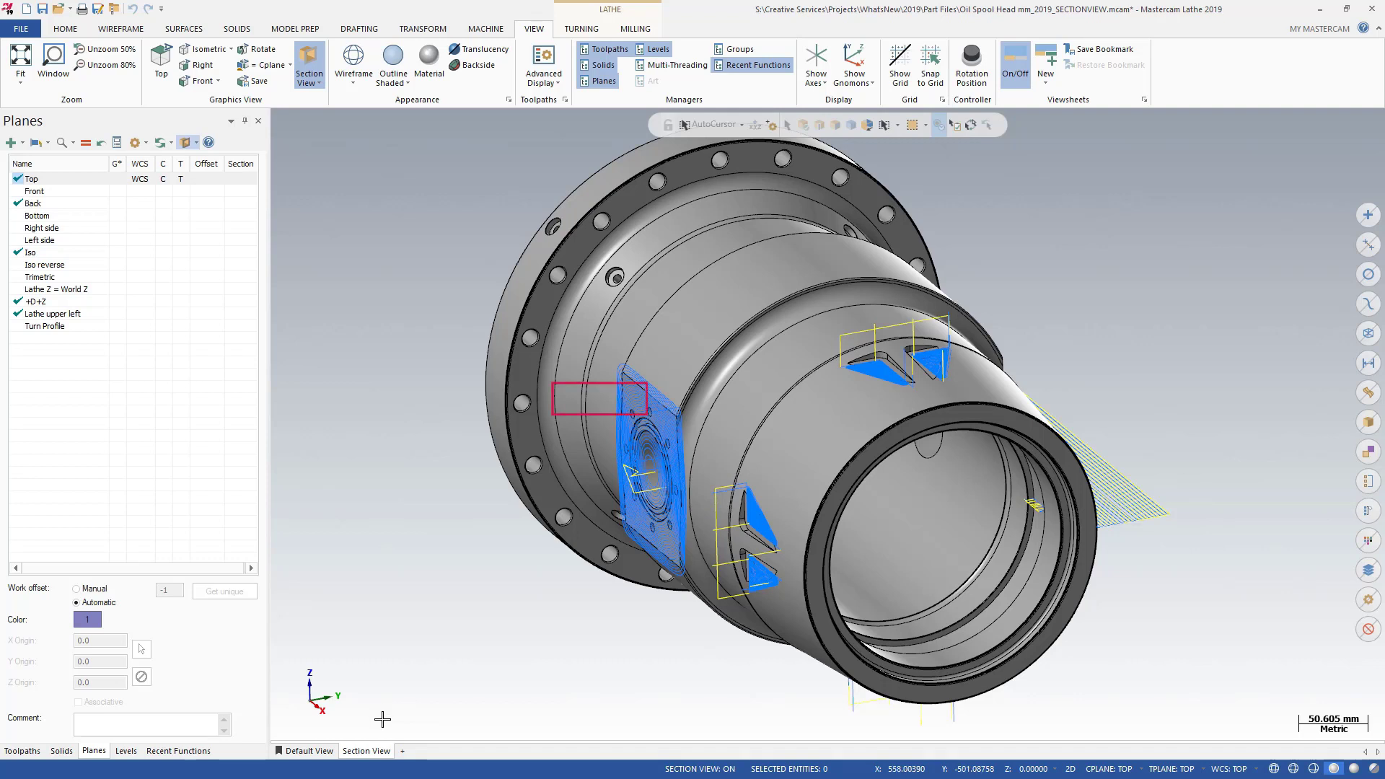
right_click(365, 750)
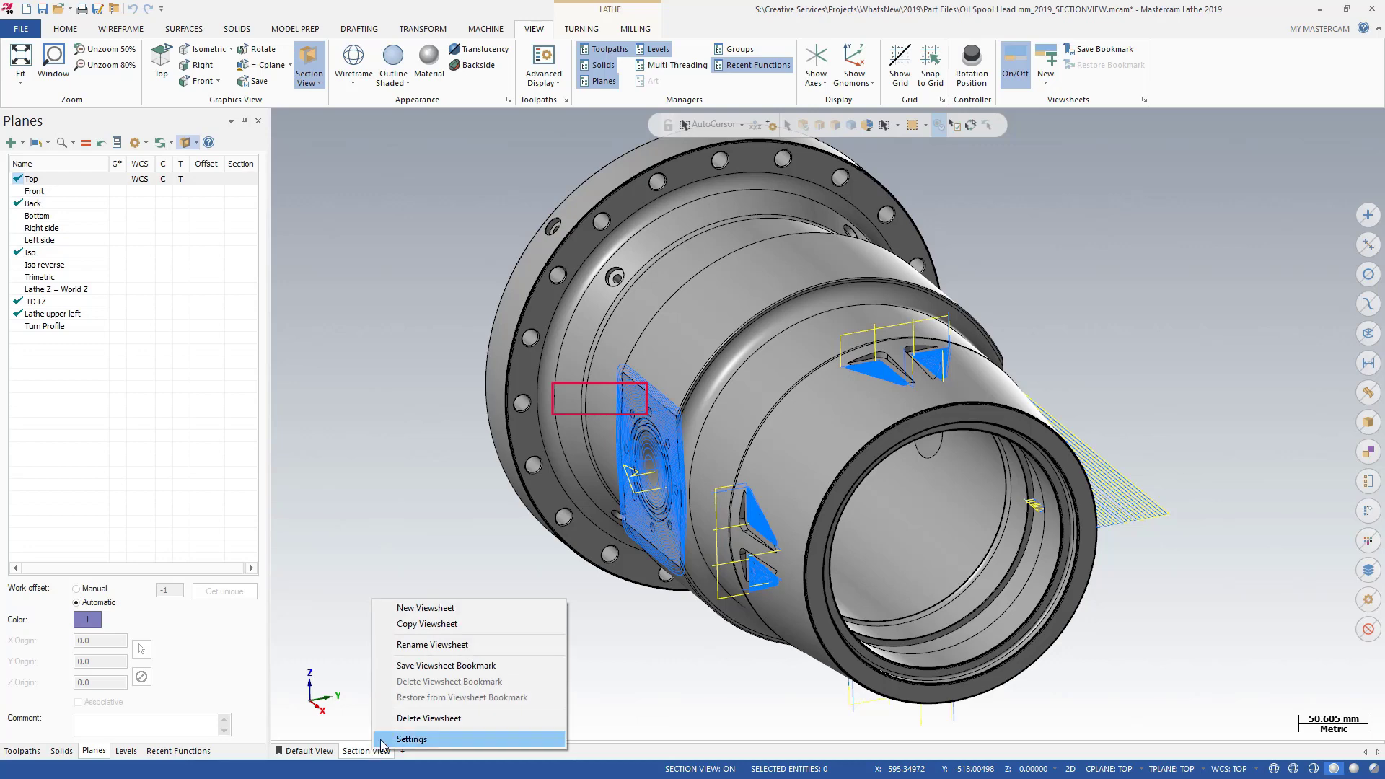
click(412, 739)
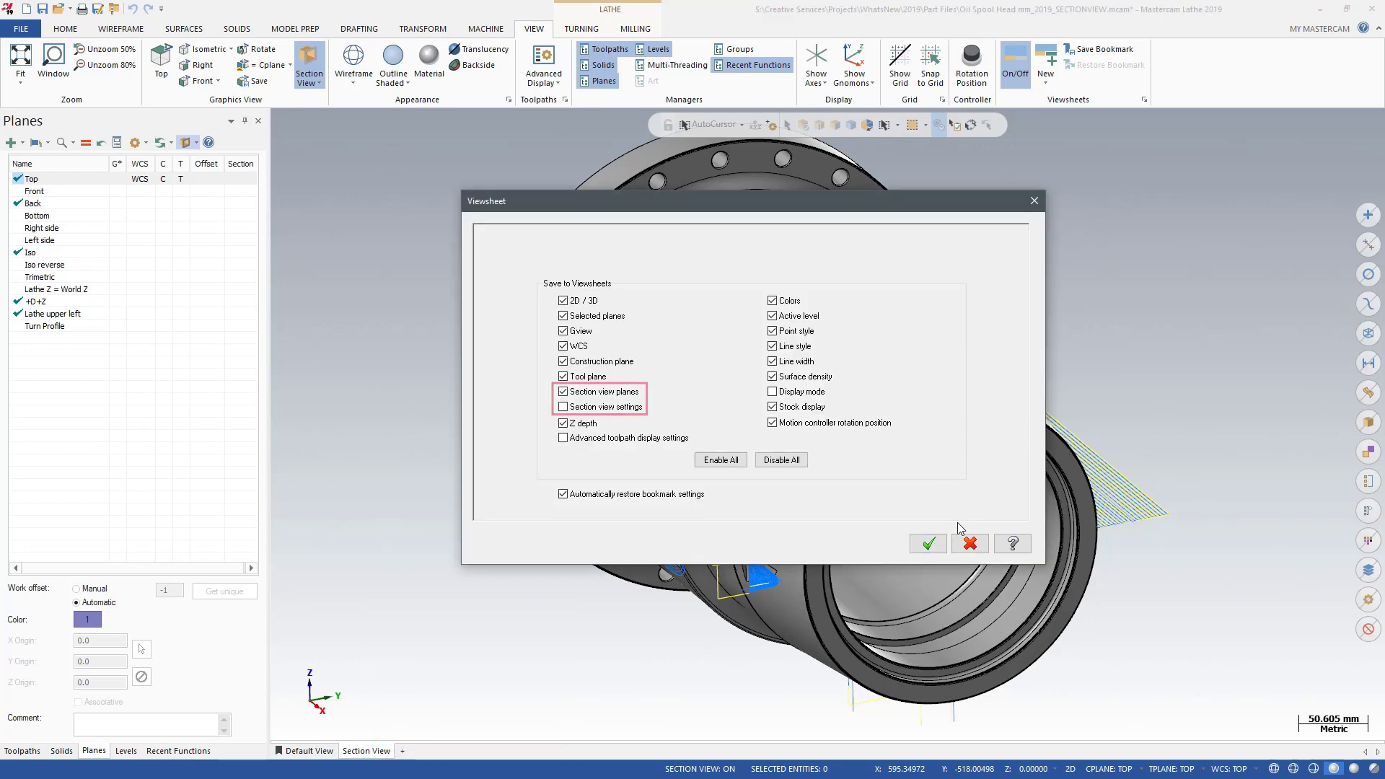
click(927, 543)
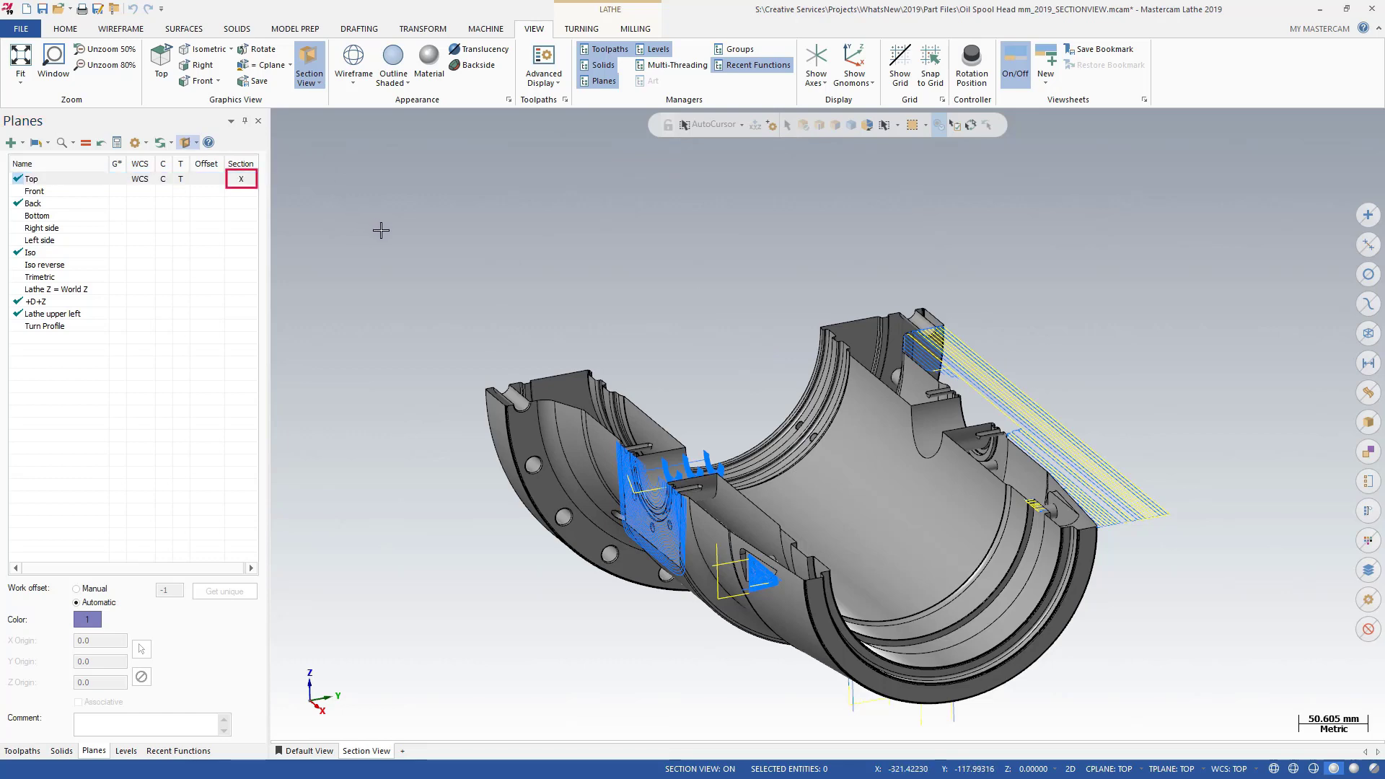
mouse_move(291, 705)
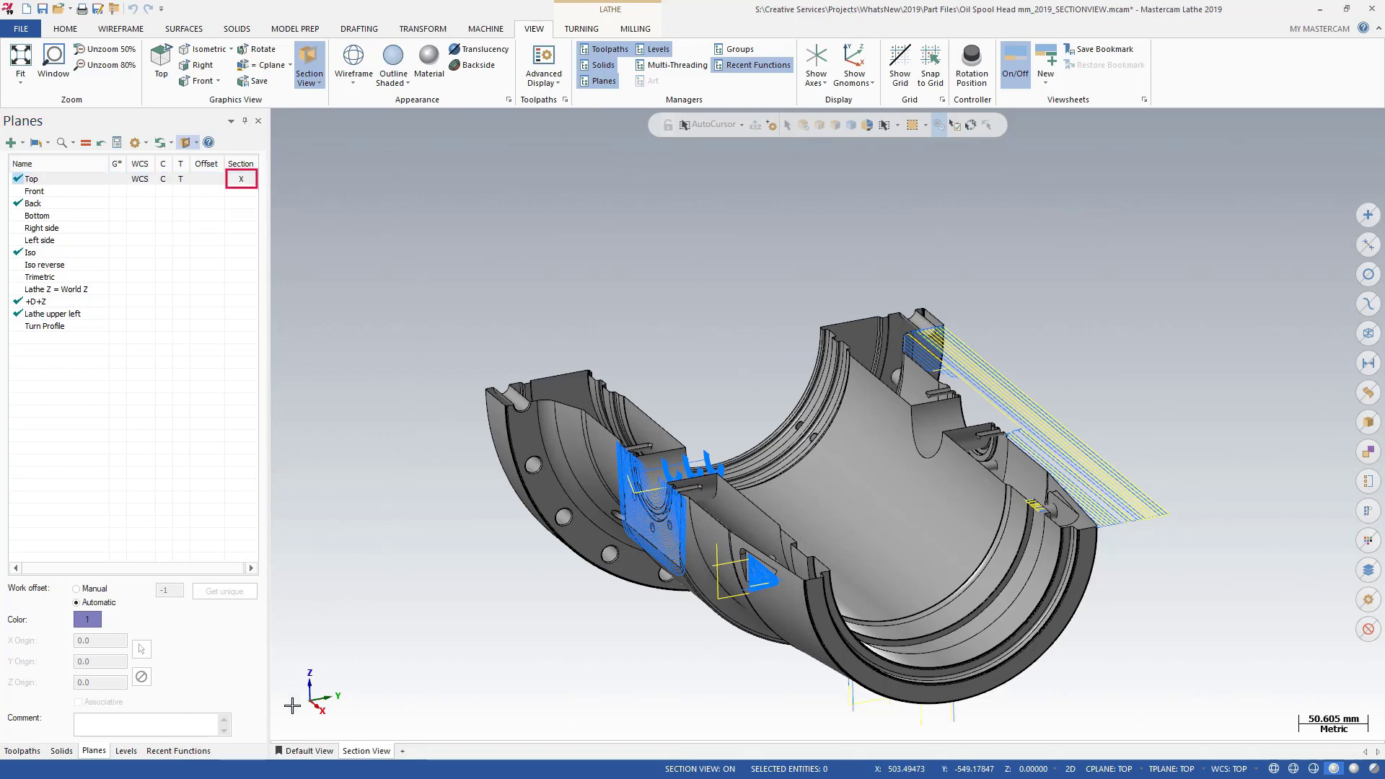